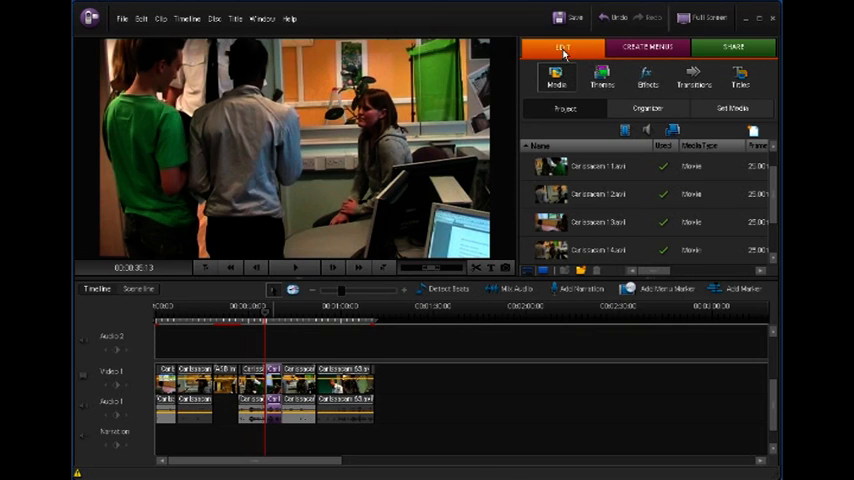
Step: Select the clip on the timeline to receive the Old Film effect
{"action": "left_click", "coordinate": [648, 76]}
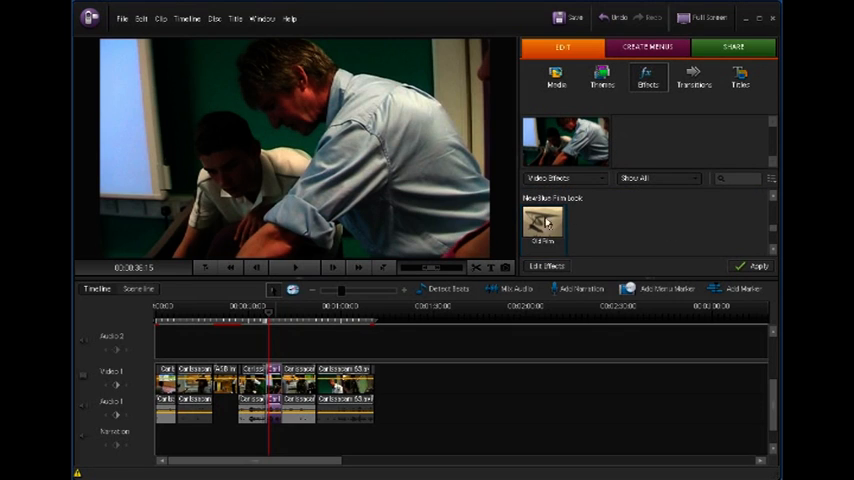
{"action": "mouse_move", "coordinate": [558, 232]}
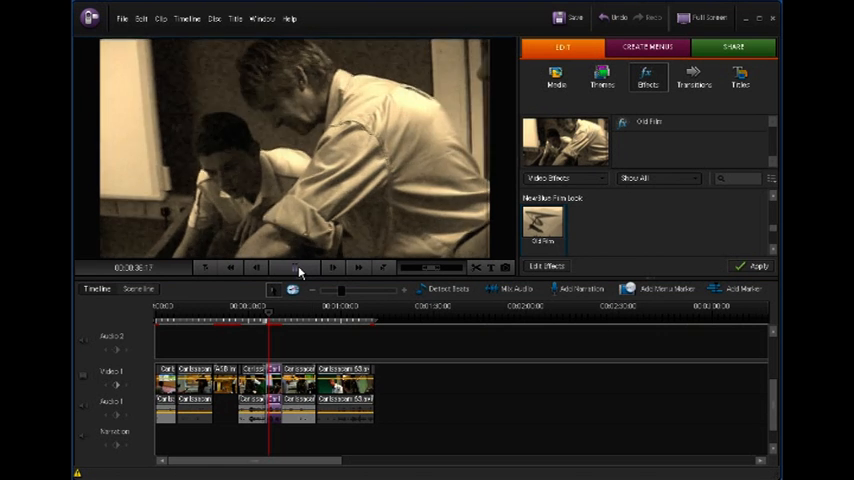
Step: Play and pause the clip to check the grainy, faded black-and-white Old Film look
{"action": "left_click", "coordinate": [300, 268]}
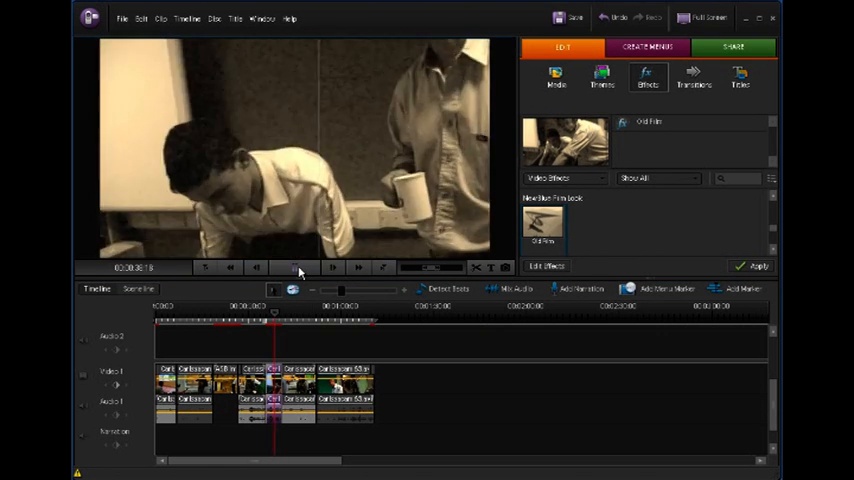
{"action": "left_click", "coordinate": [300, 268]}
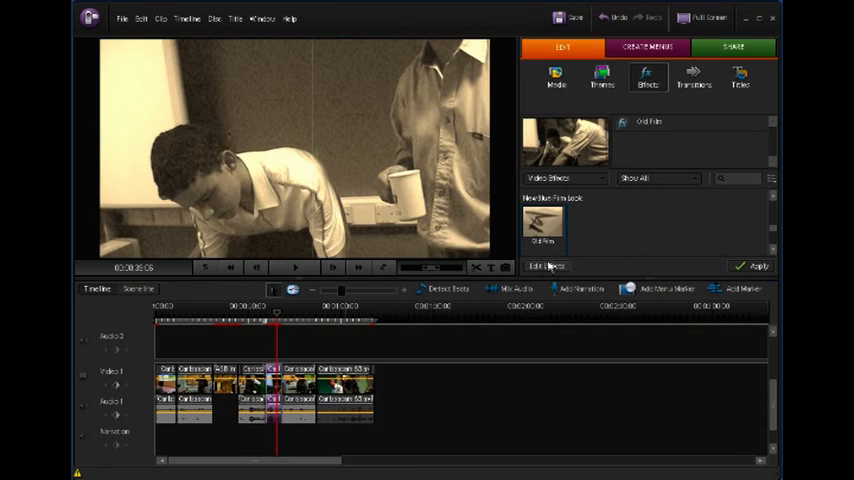
Step: Delete the Old Film effect from the clip's effect list, restoring full colour
{"action": "left_click", "coordinate": [546, 266]}
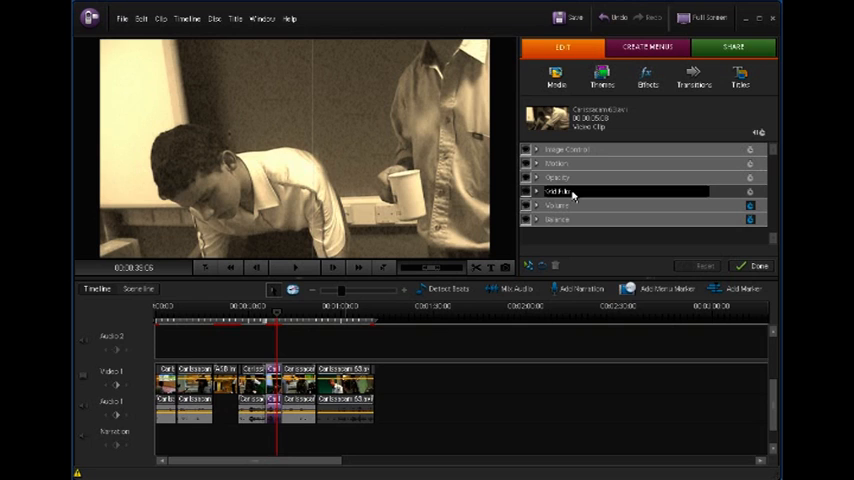
{"action": "right_click", "coordinate": [570, 192]}
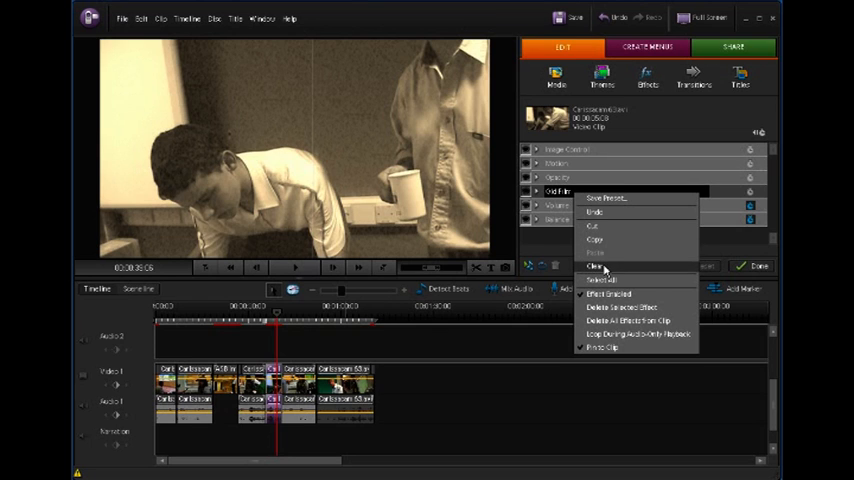
{"action": "left_click", "coordinate": [596, 266]}
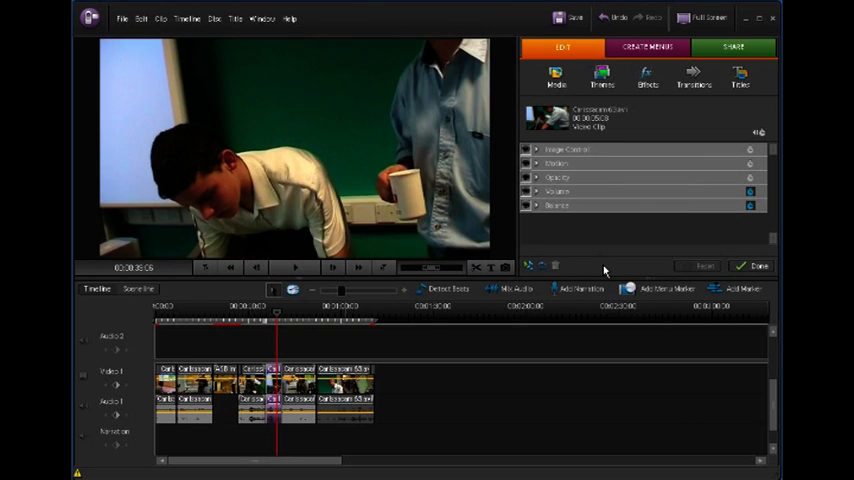